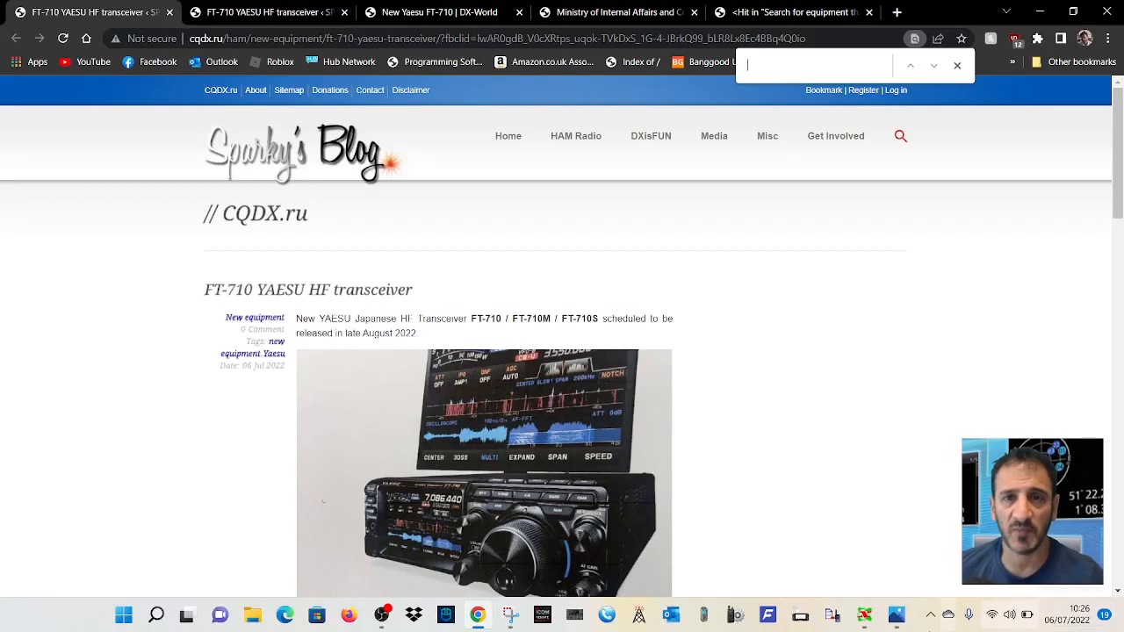
# Scroll further down the current page and close the enlarged transceiver photo
pyautogui.scroll(-3)
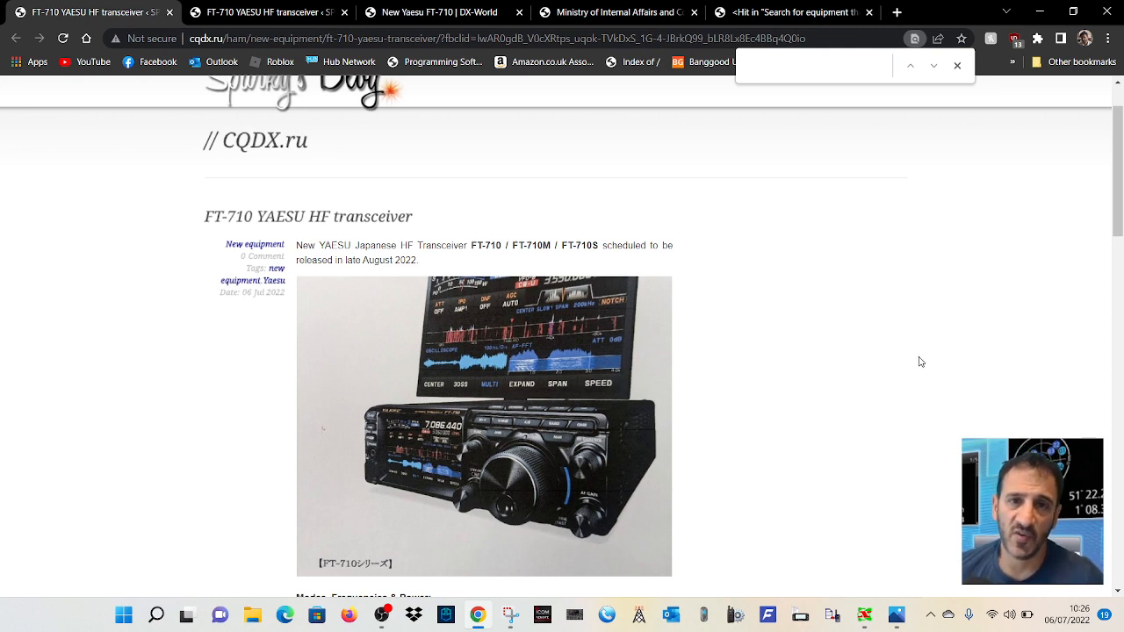
pyautogui.scroll(-3)
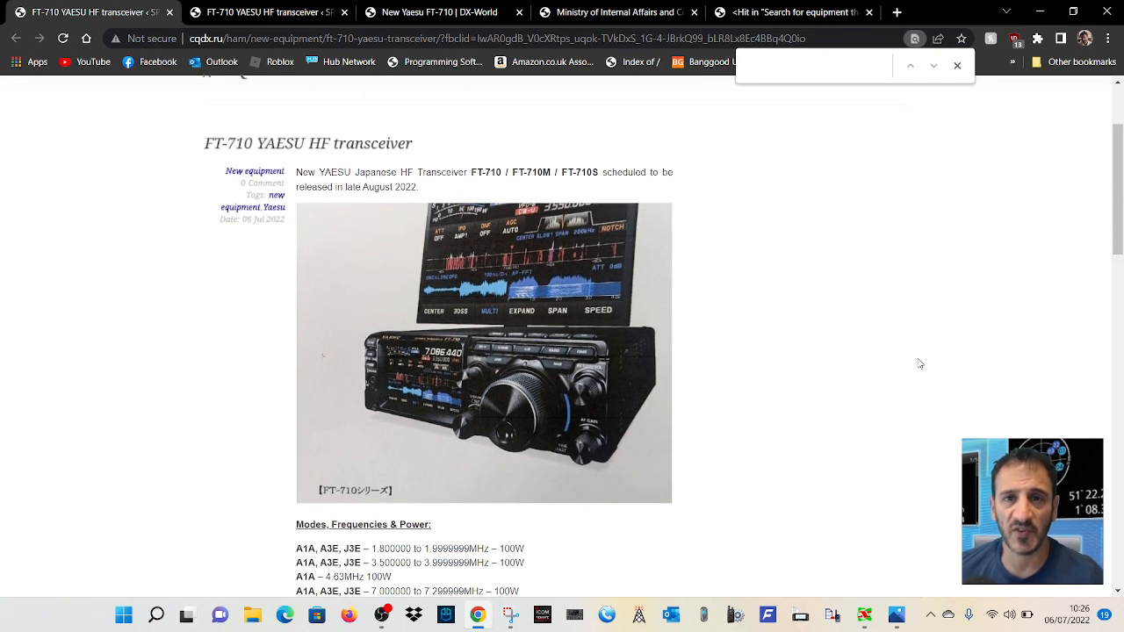
pyautogui.scroll(-3)
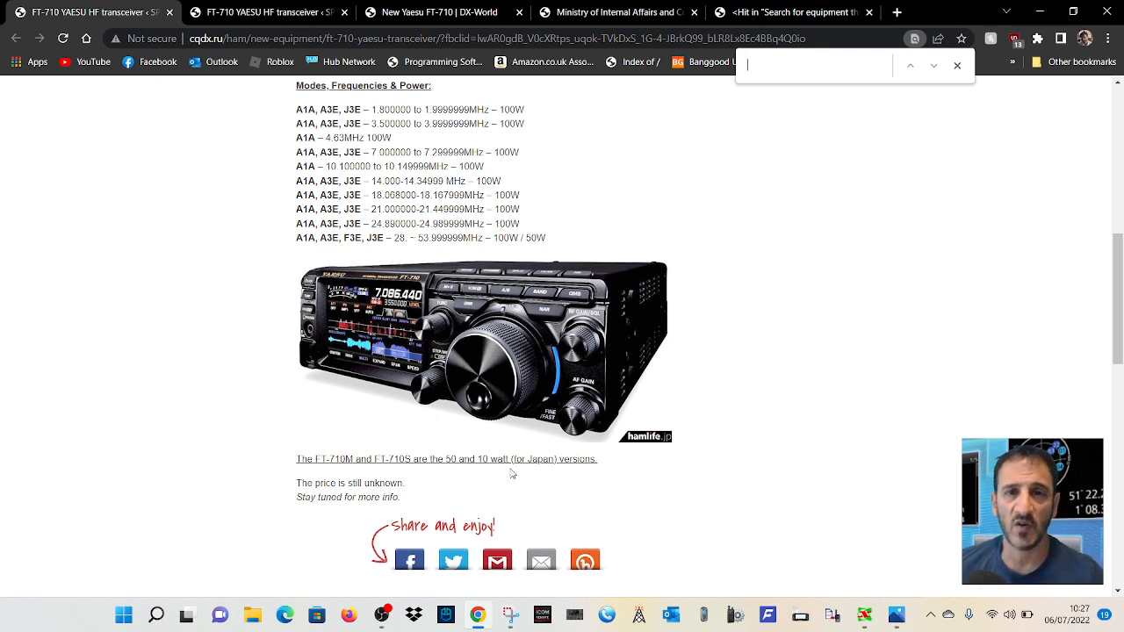
pyautogui.moveTo(867, 410)
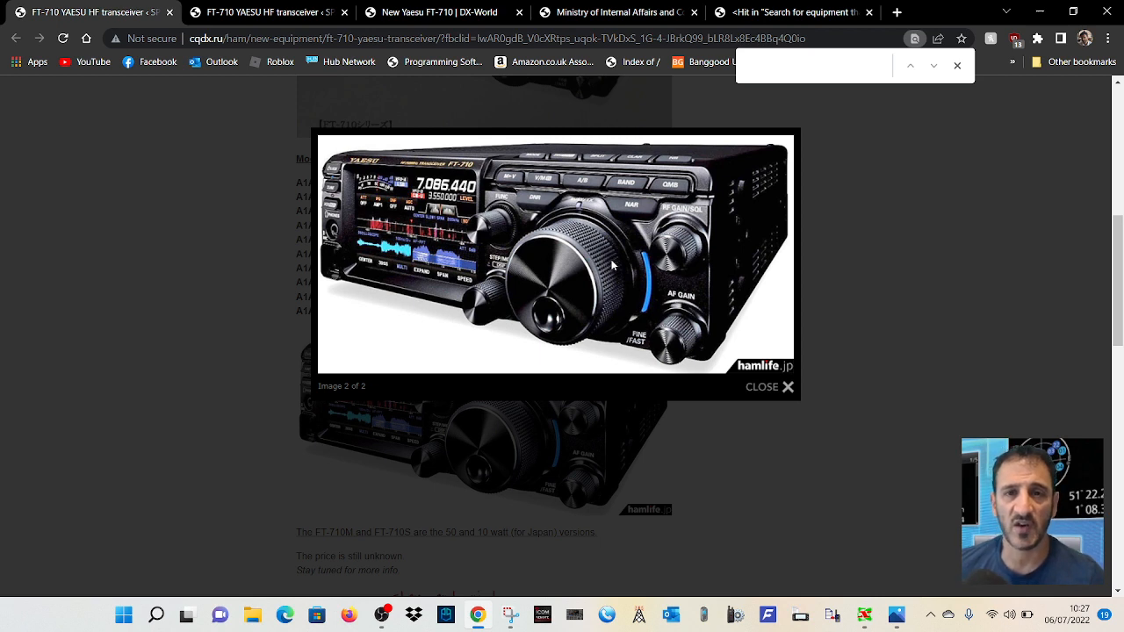
pyautogui.moveTo(608, 267)
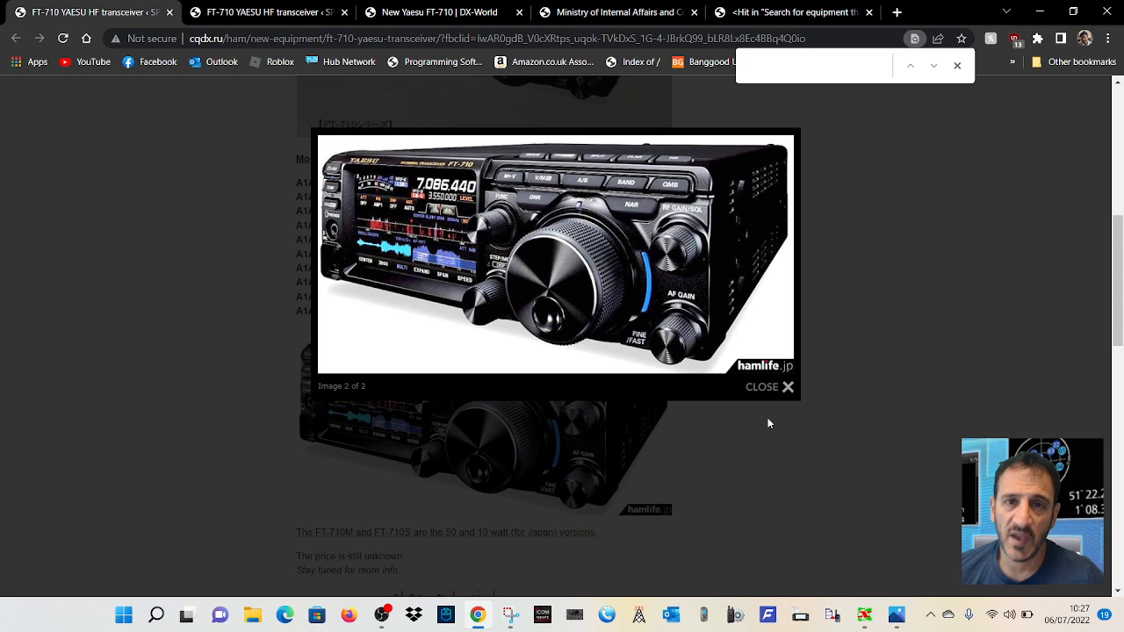
pyautogui.moveTo(797, 415)
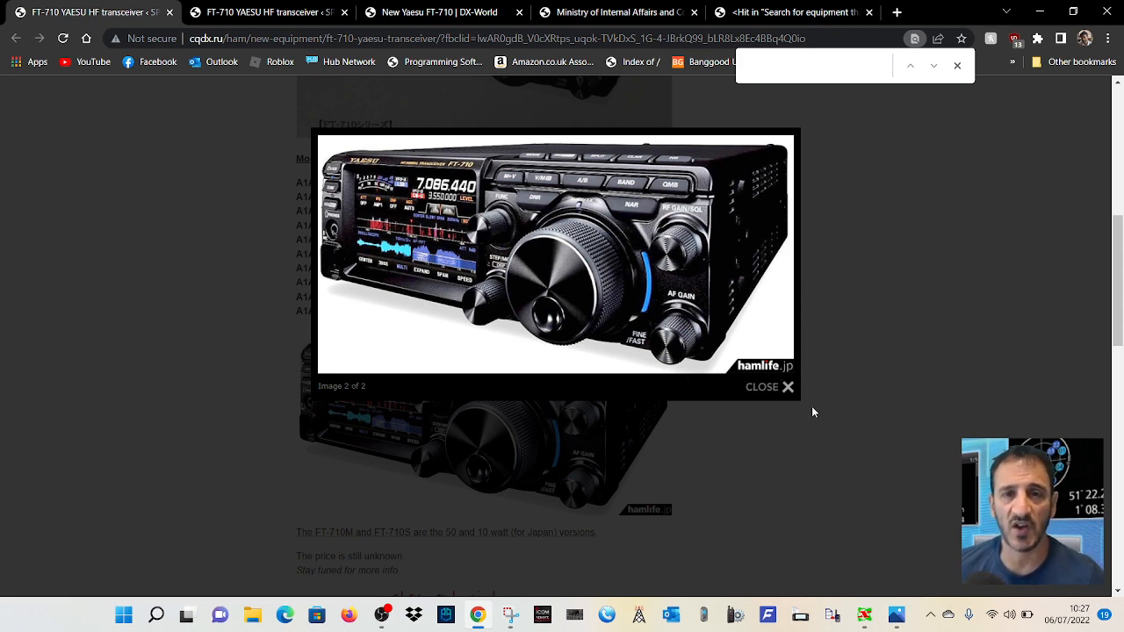
pyautogui.click(769, 386)
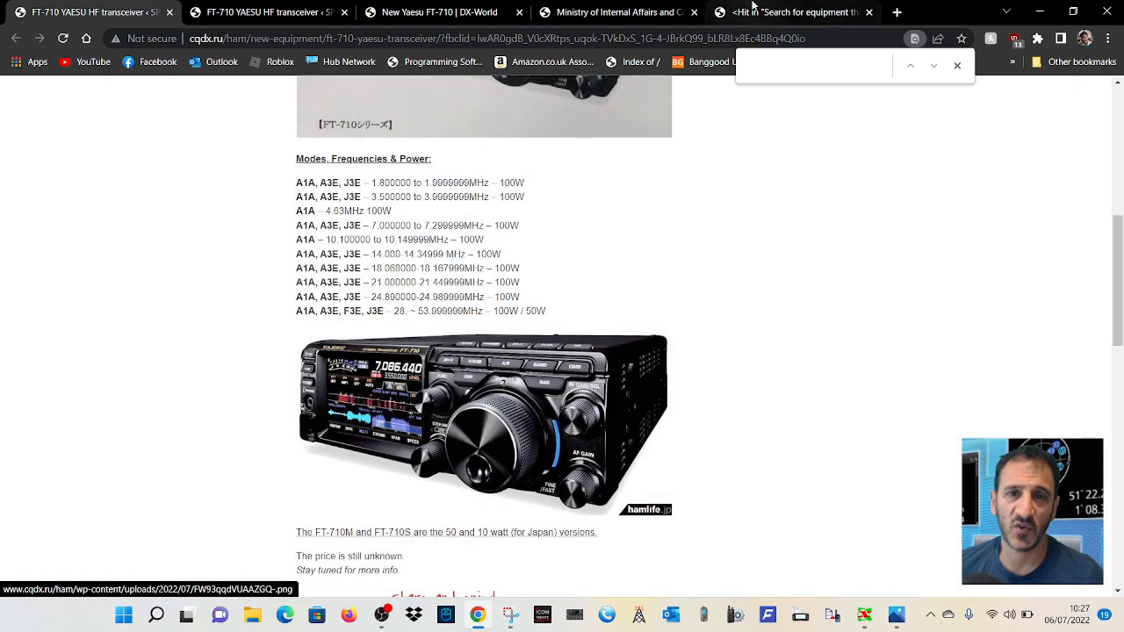
# Switch to the MIC FT-710 certification search and scroll to the bottom of its three Yaesu results
pyautogui.click(615, 12)
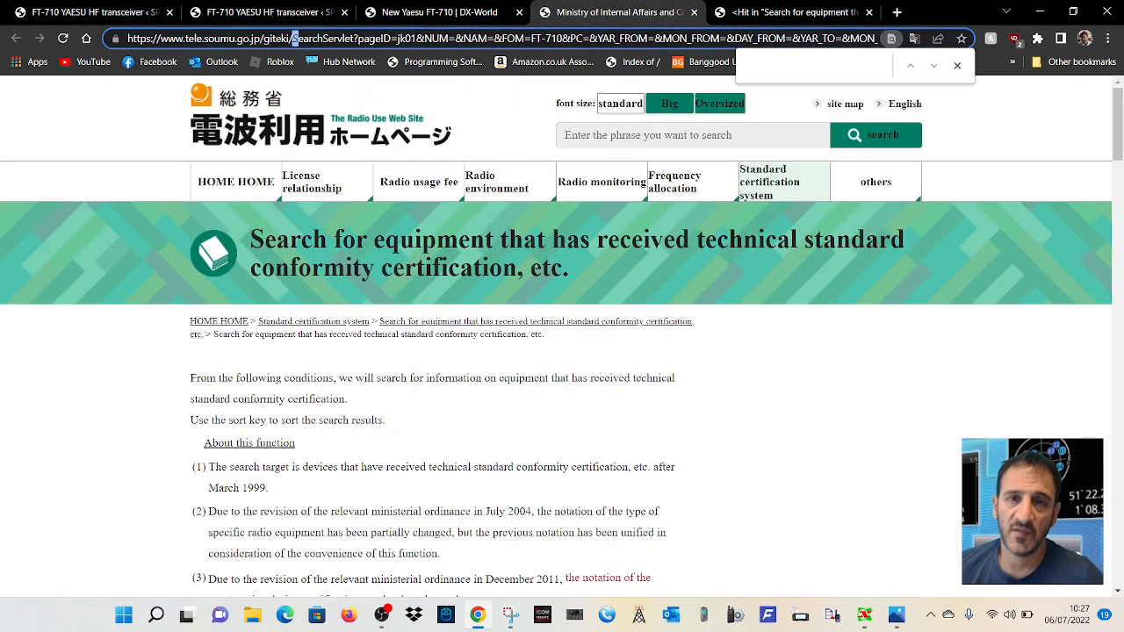
pyautogui.scroll(-3)
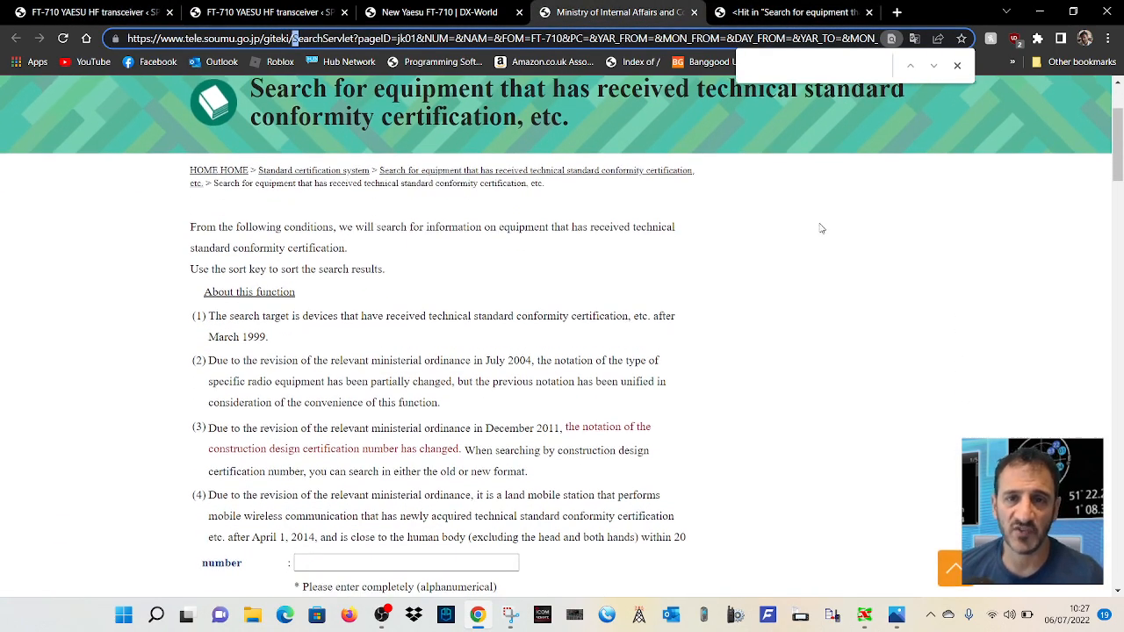
pyautogui.scroll(-3)
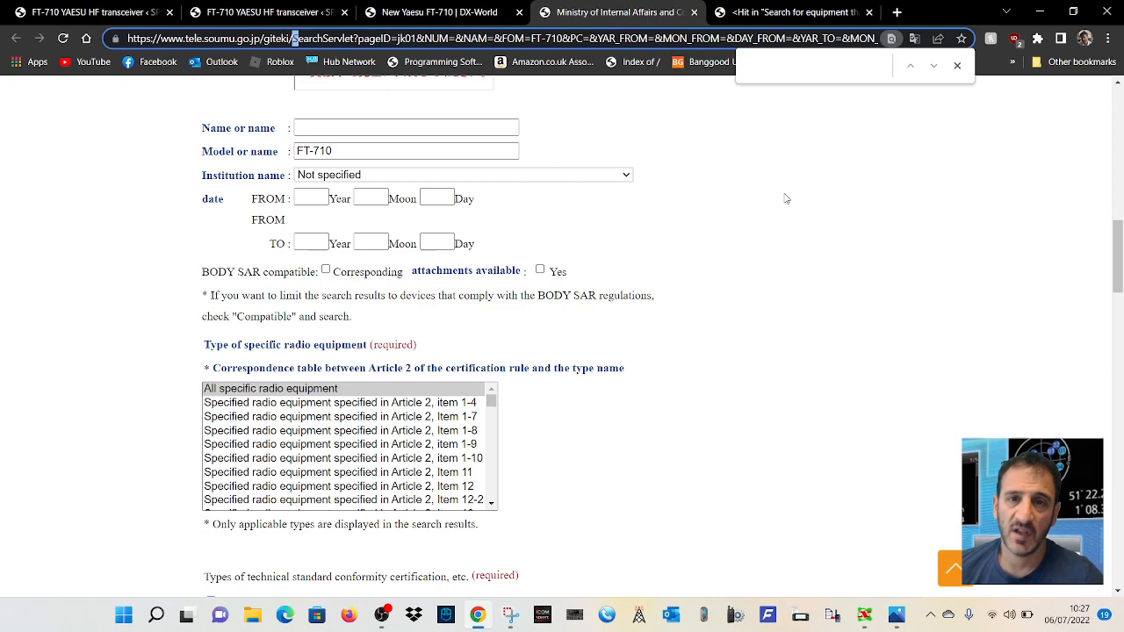
pyautogui.scroll(-3)
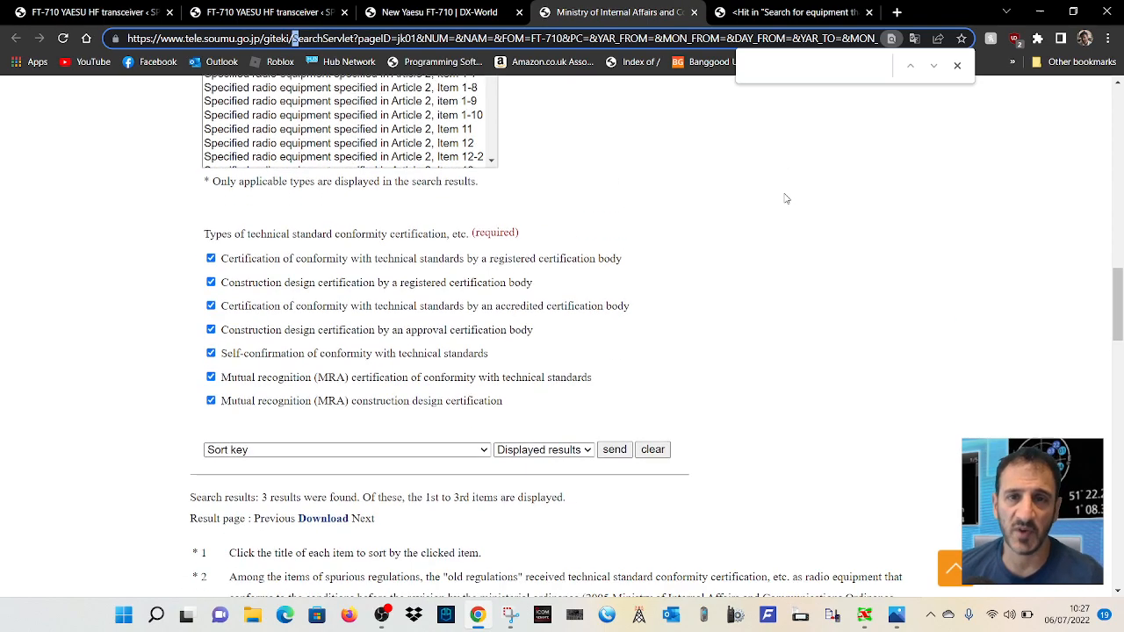
pyautogui.scroll(-3)
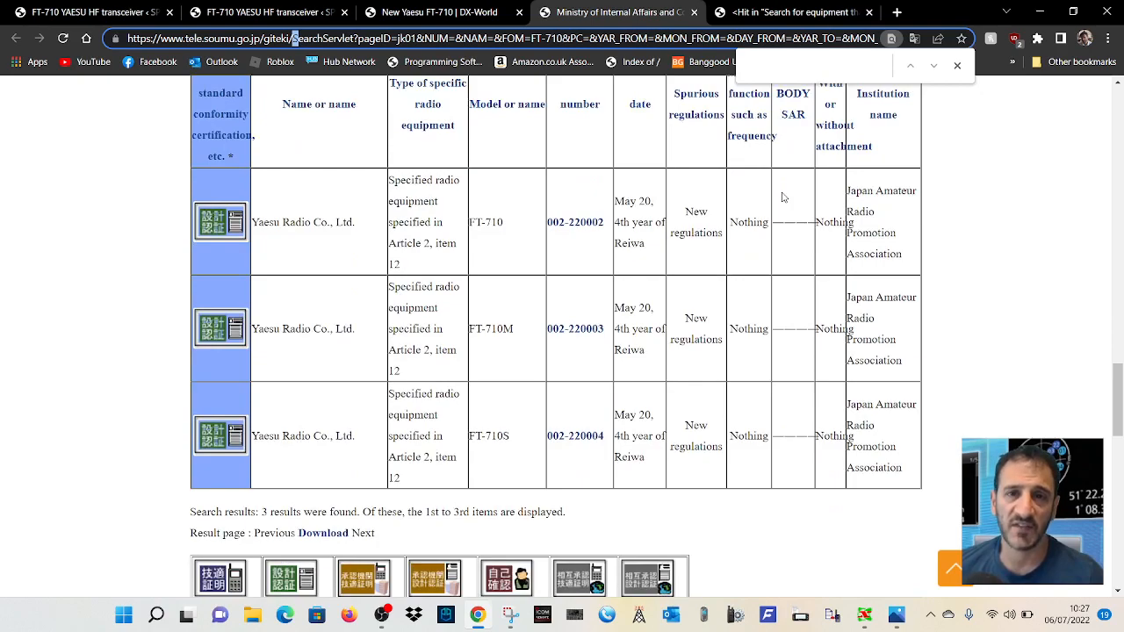
pyautogui.scroll(-3)
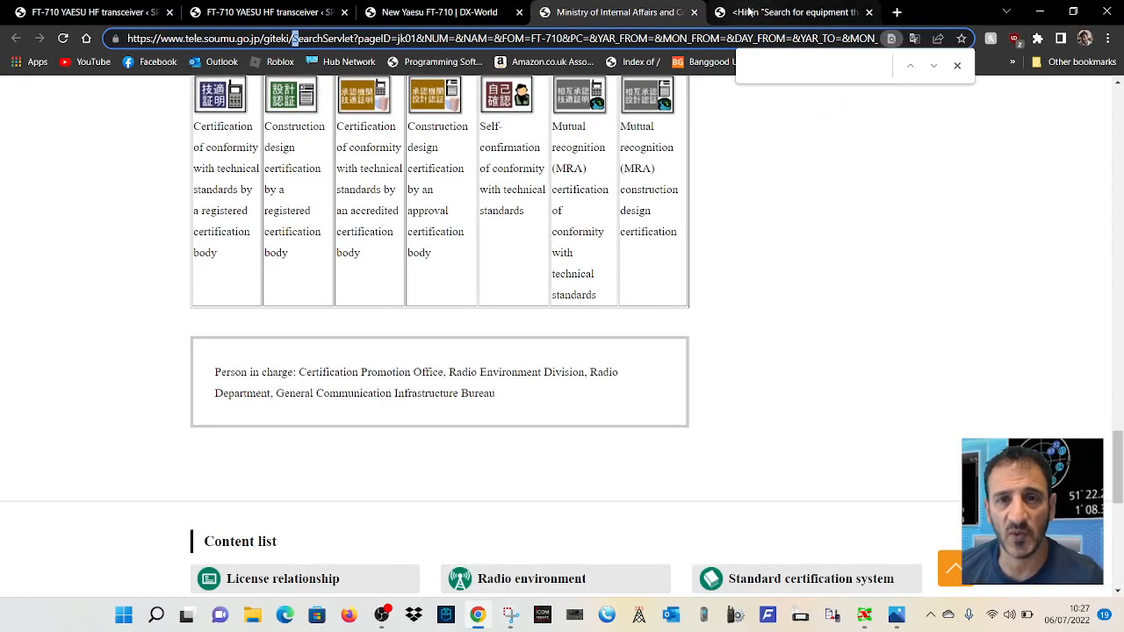
# Switch to the hamlife.jp FT-710 article and scroll down through its product photo section
pyautogui.click(791, 13)
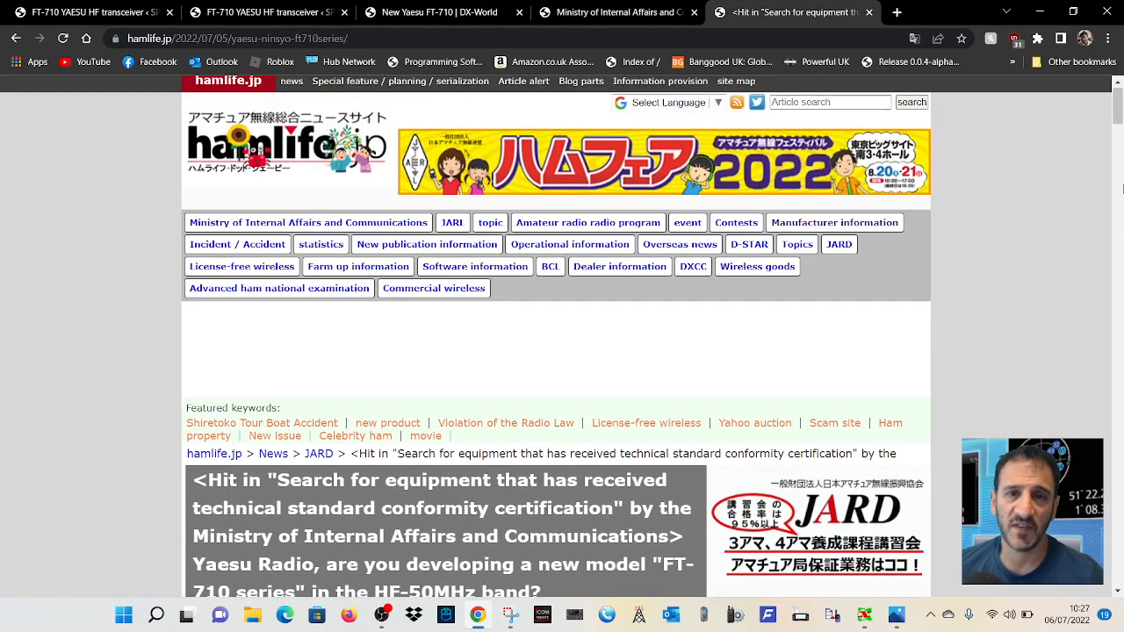
pyautogui.scroll(-3)
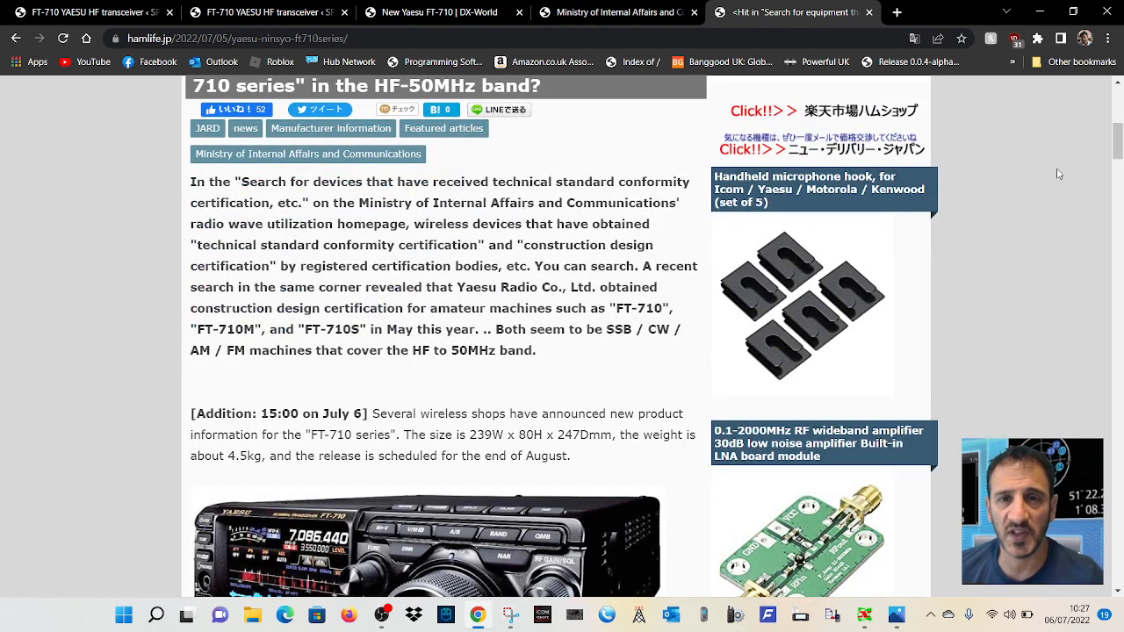
pyautogui.scroll(-3)
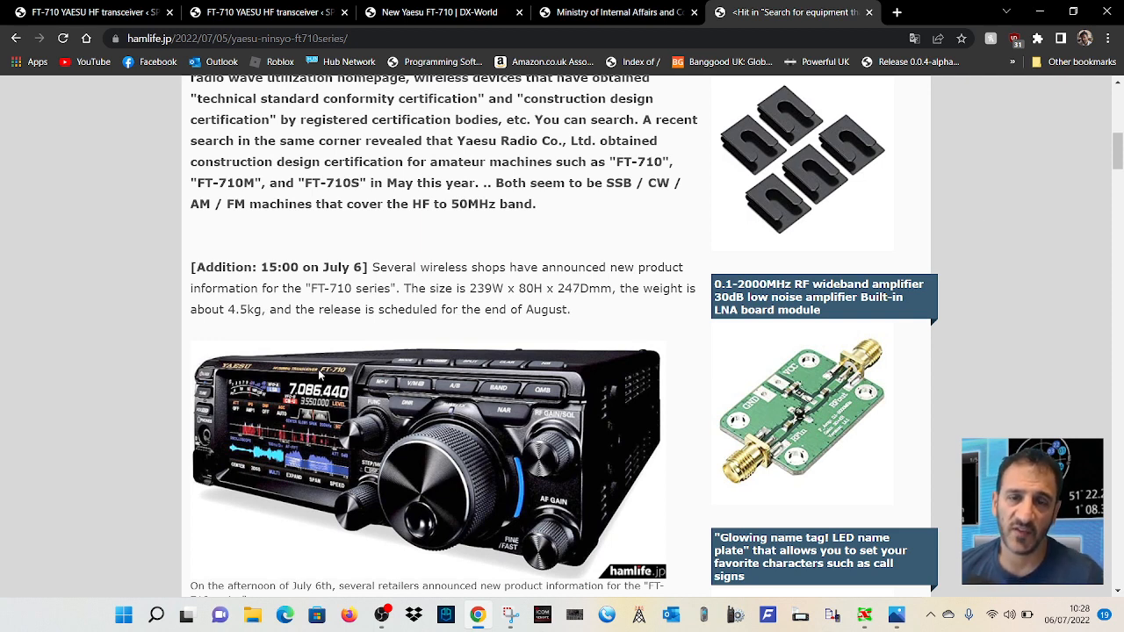
pyautogui.moveTo(258, 499)
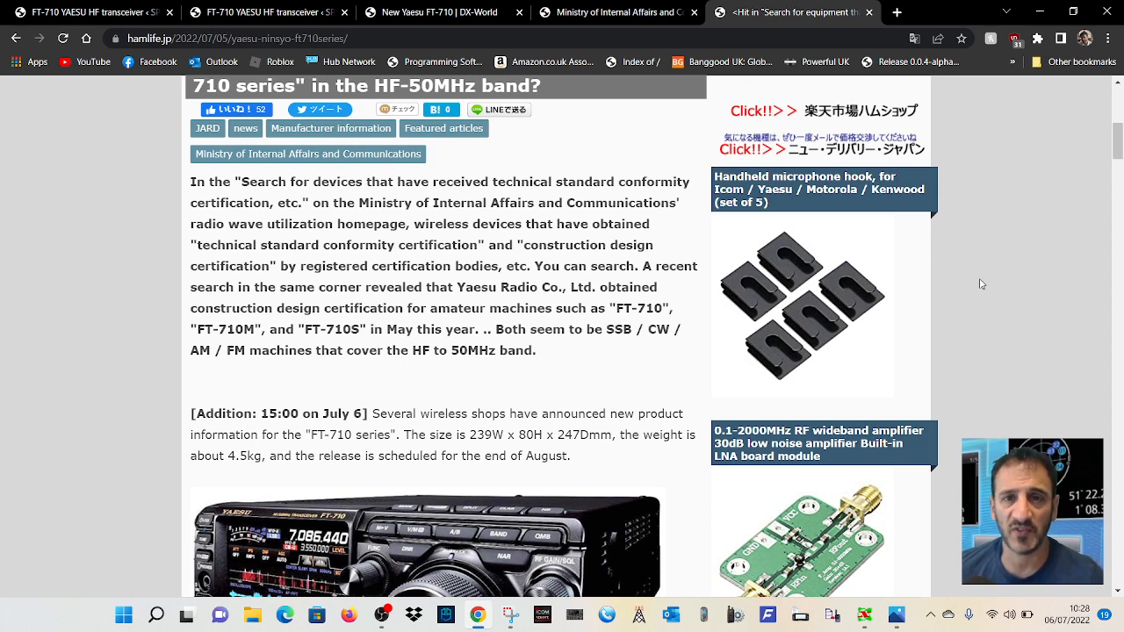
pyautogui.scroll(-3)
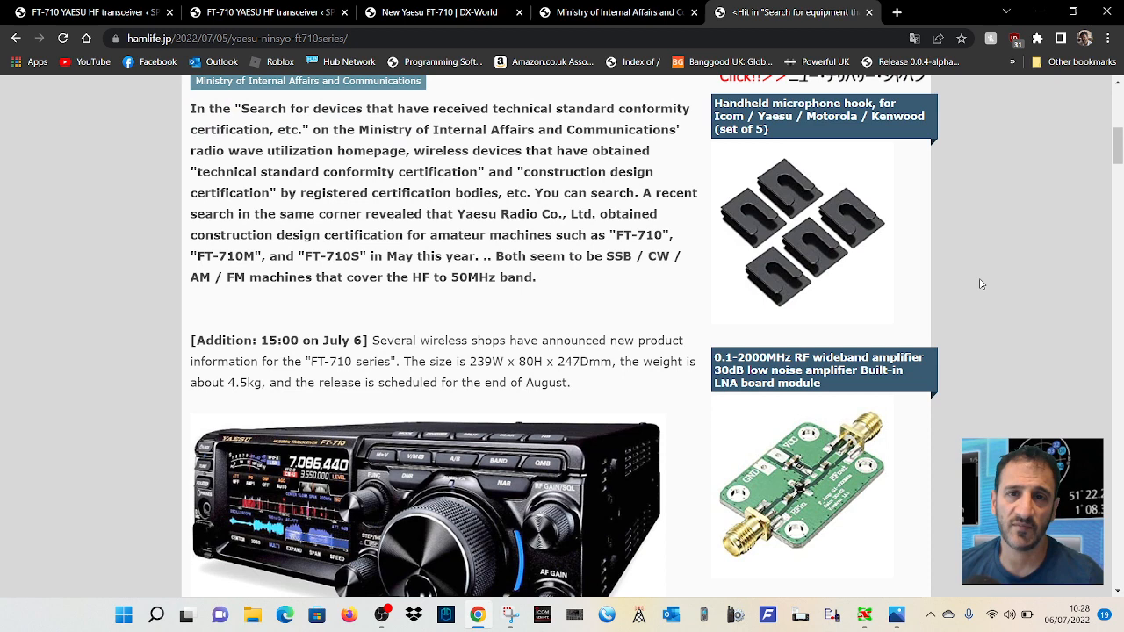
pyautogui.scroll(-3)
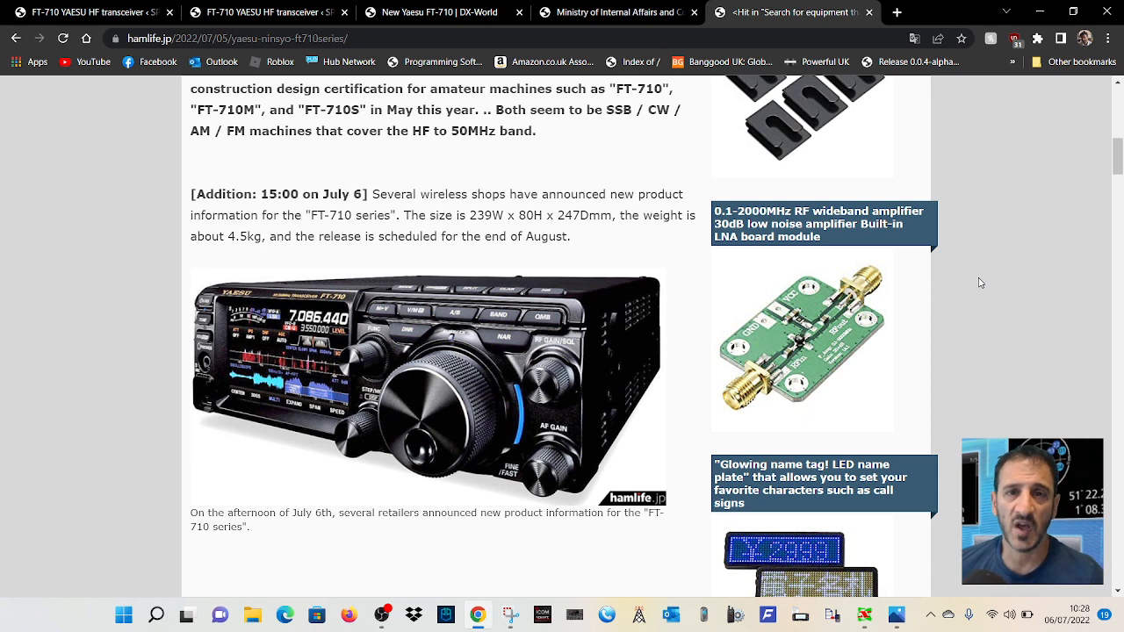
# Continue scrolling through the article's July 6 size, weight and release details
pyautogui.scroll(-3)
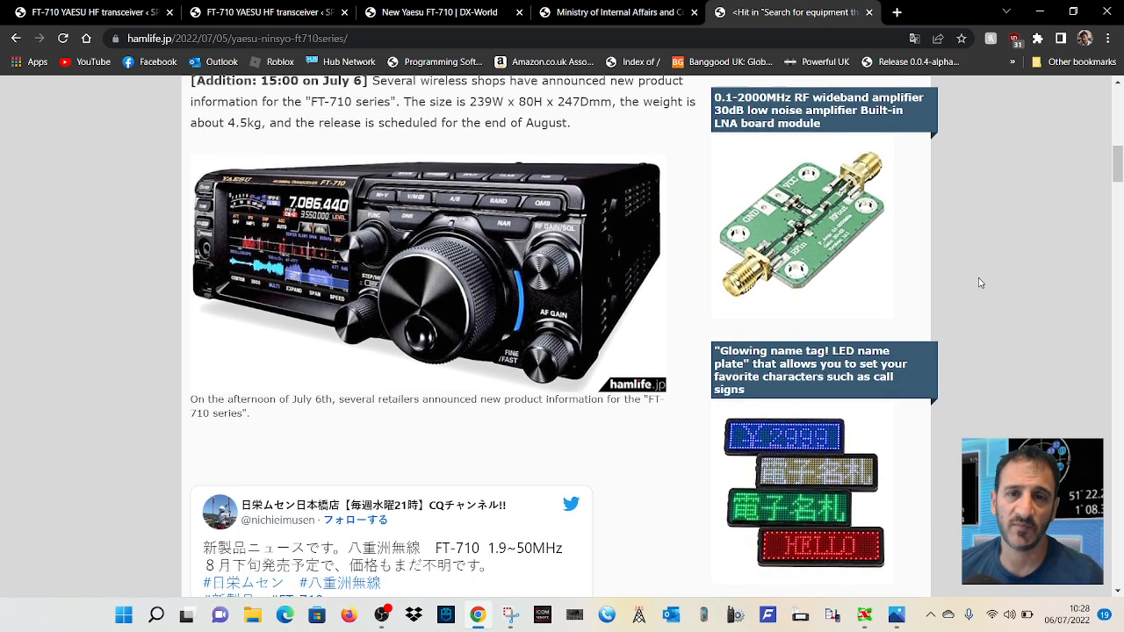
pyautogui.scroll(-3)
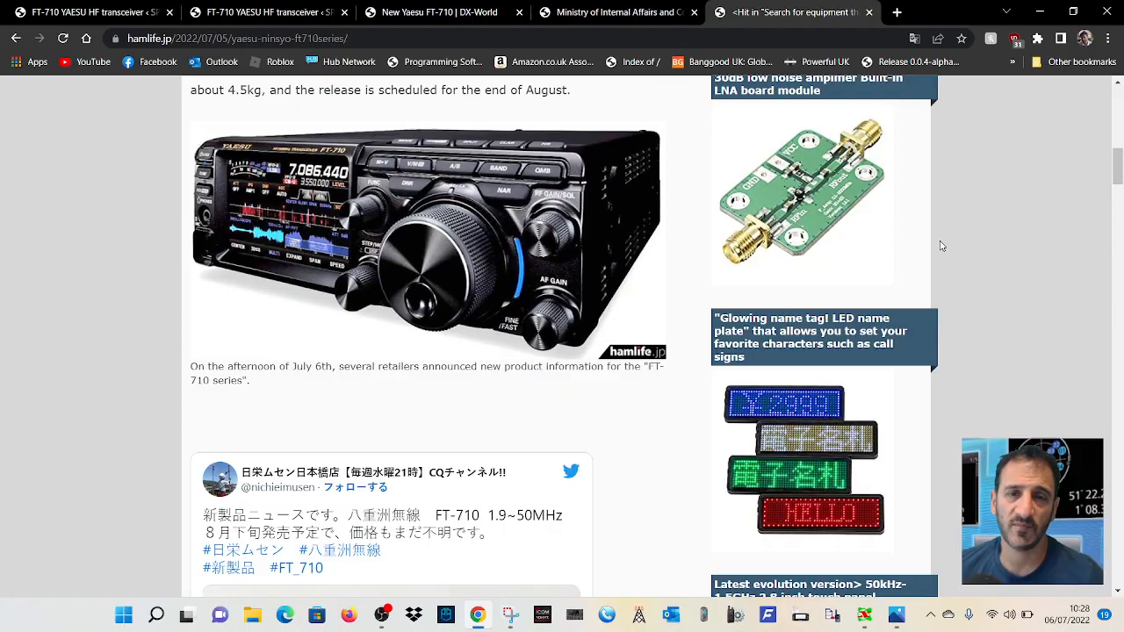
pyautogui.scroll(-3)
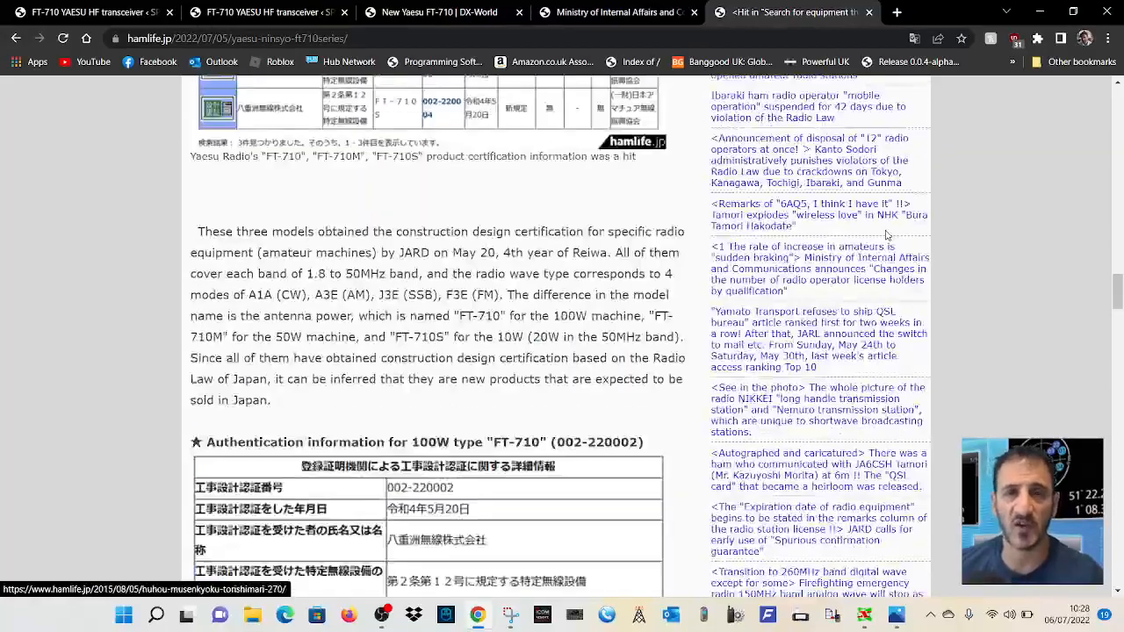
pyautogui.scroll(-3)
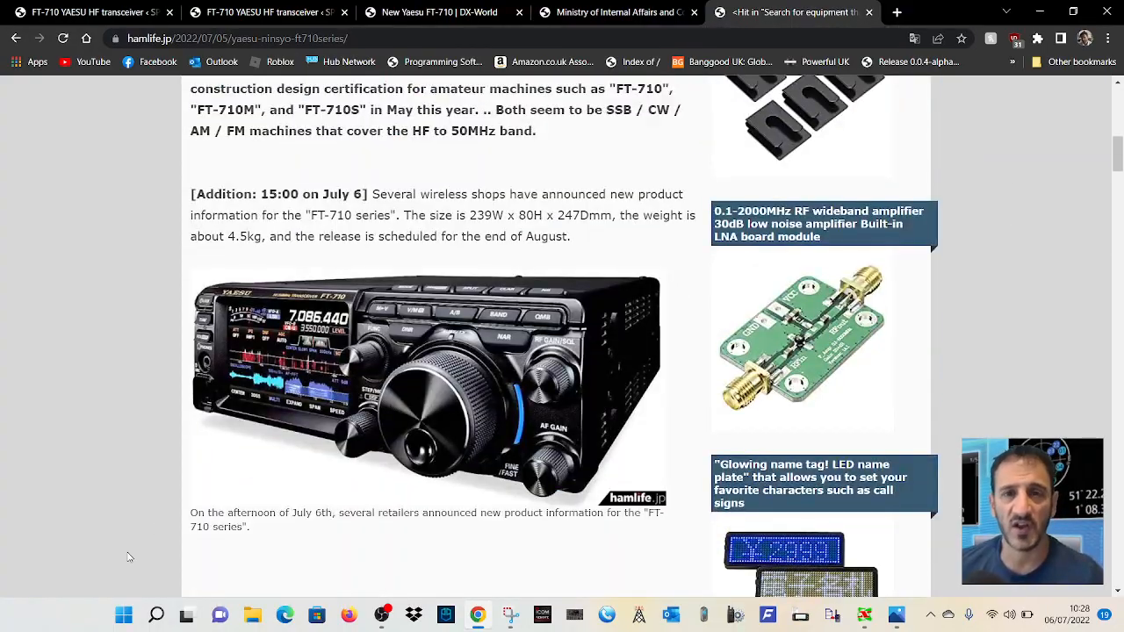
pyautogui.scroll(-3)
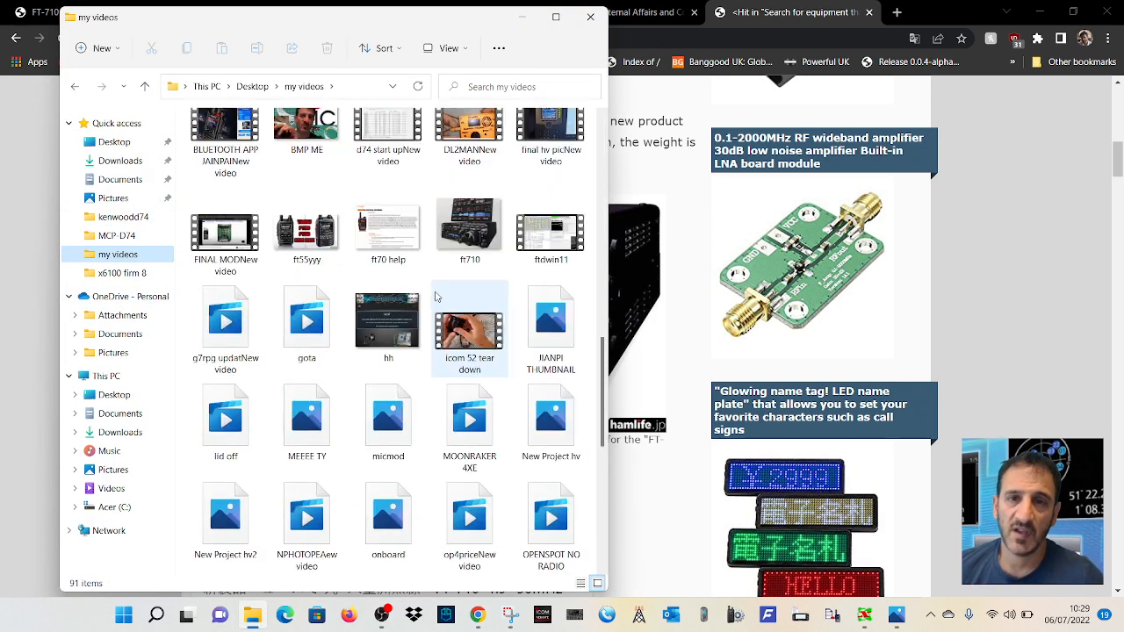
# Open the SPARK FT image from the my videos folder in Windows Photos
pyautogui.scroll(-3)
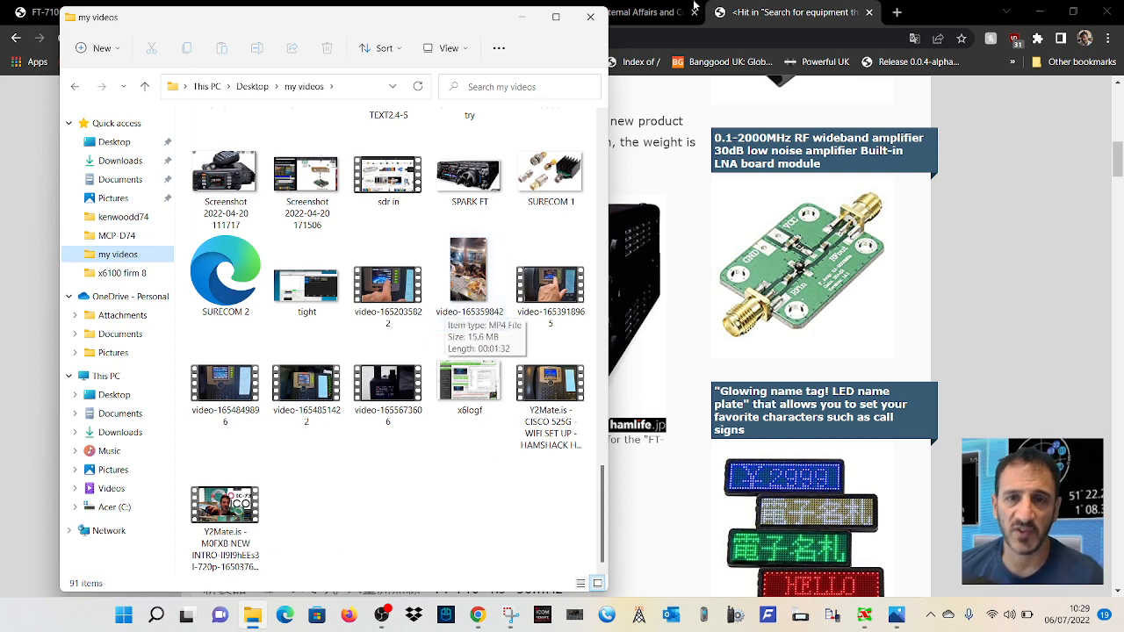
pyautogui.click(468, 174)
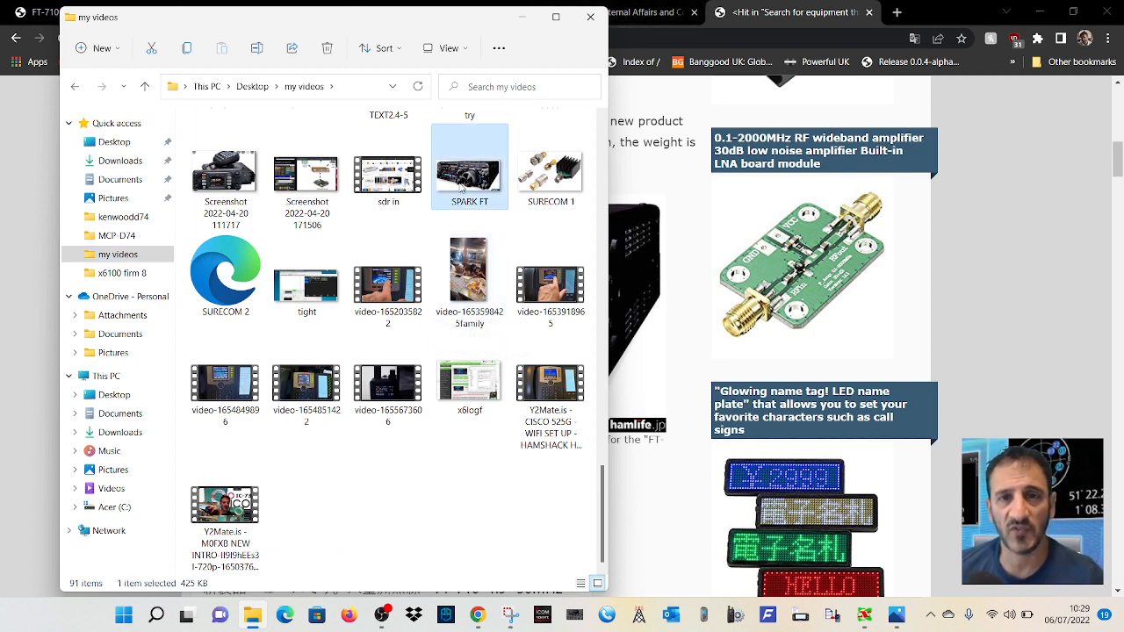
pyautogui.doubleClick(469, 167)
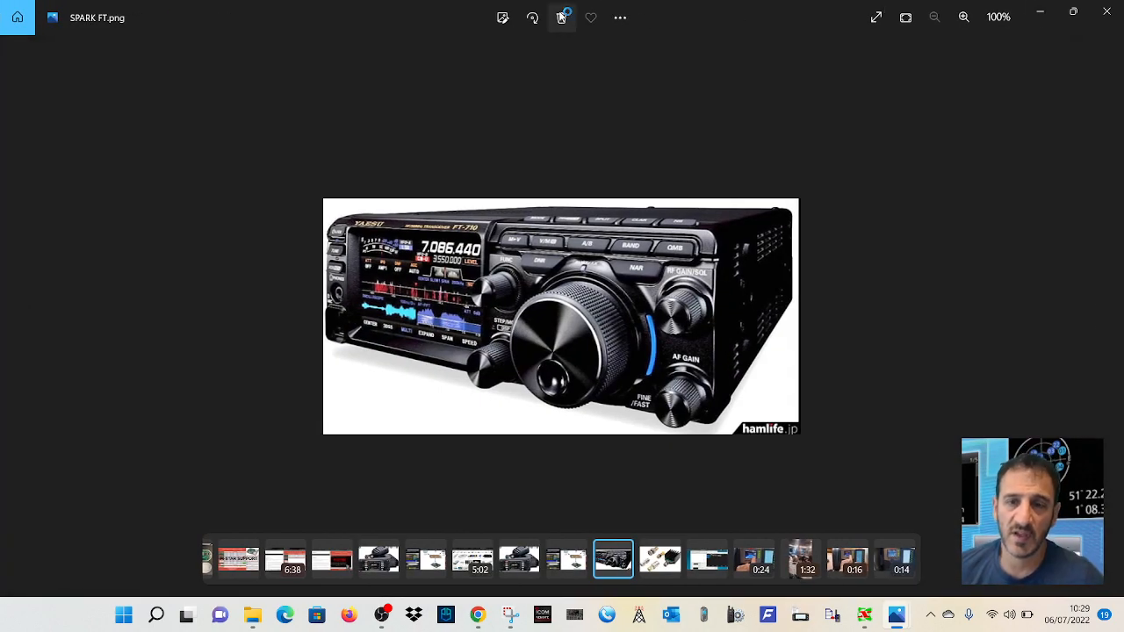
# Zoom the SPARK FT transceiver photo in to about 214% so its front panel fills the window
pyautogui.click(934, 18)
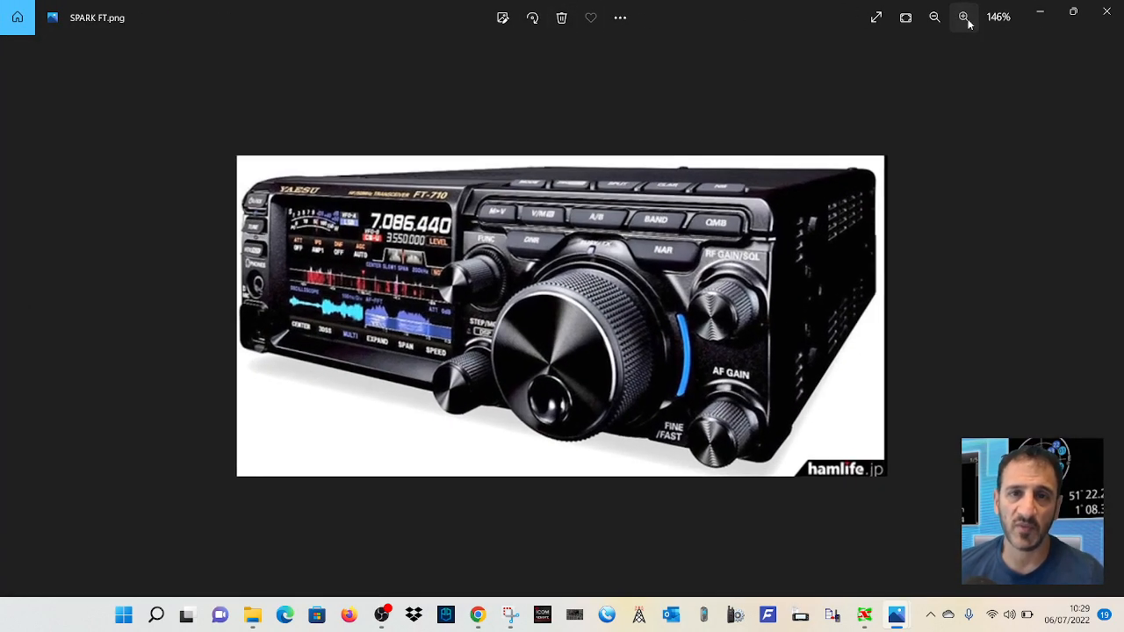
pyautogui.click(962, 17)
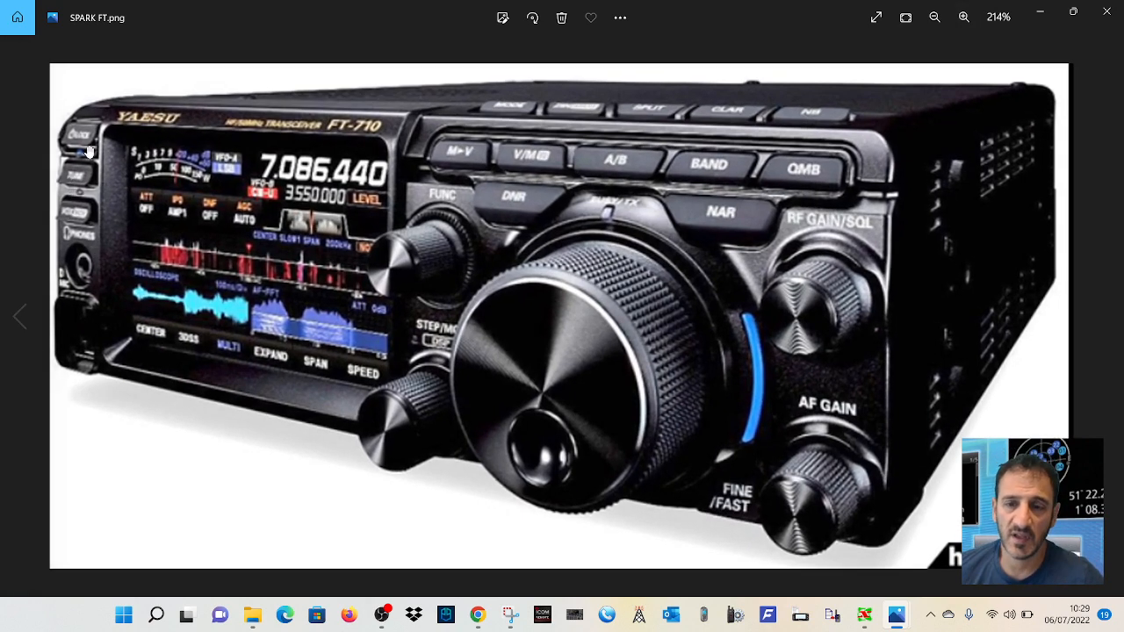
pyautogui.moveTo(126, 180)
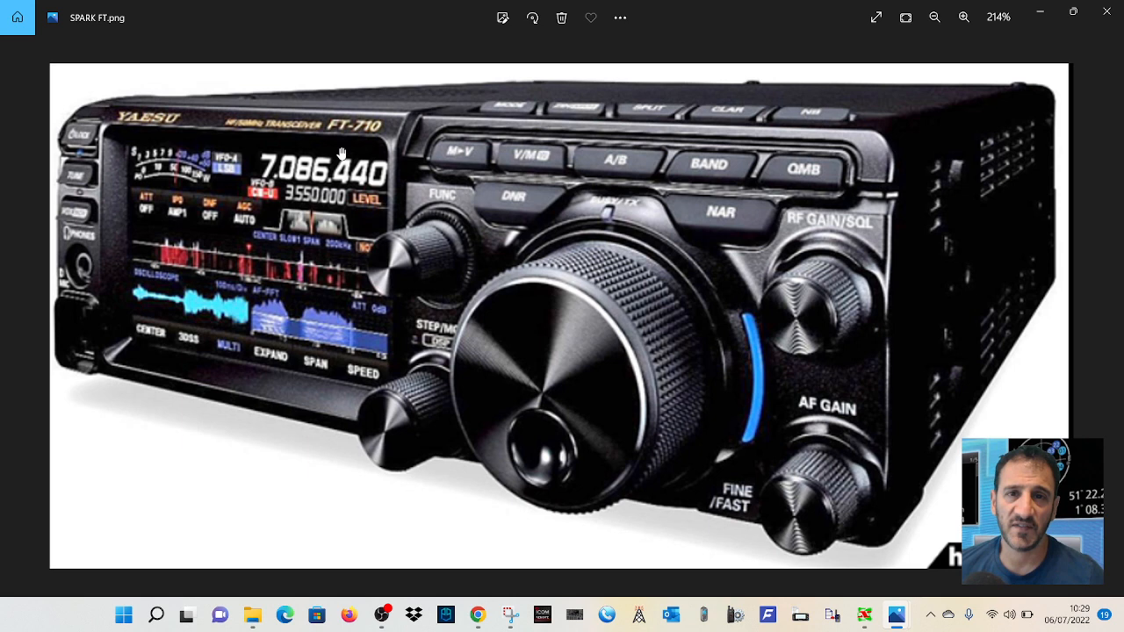
pyautogui.moveTo(186, 286)
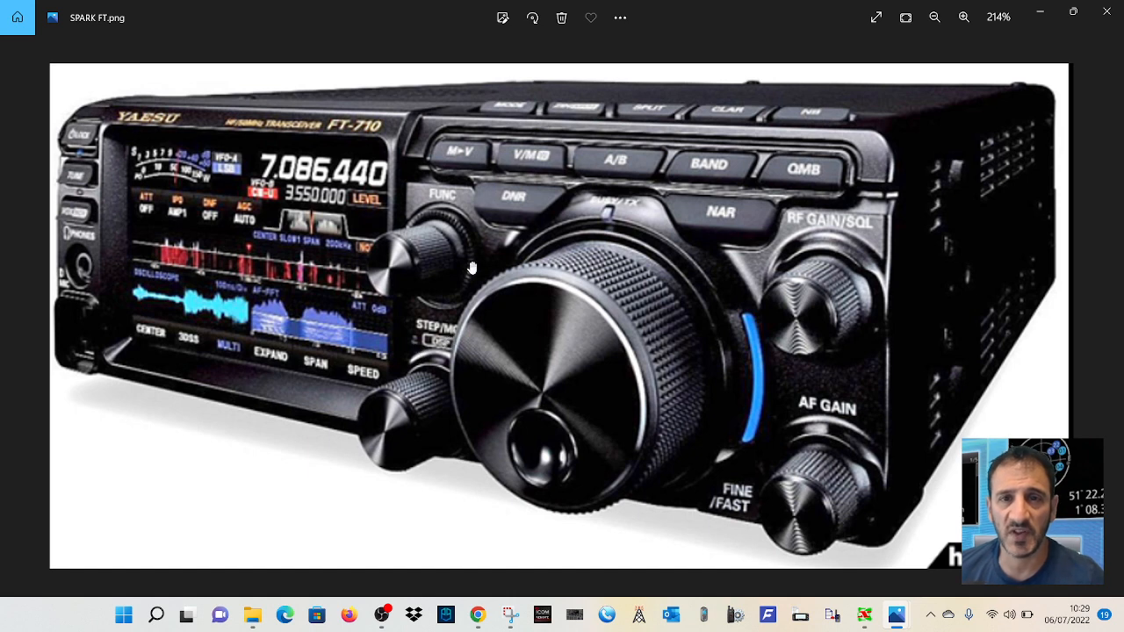
pyautogui.moveTo(711, 162)
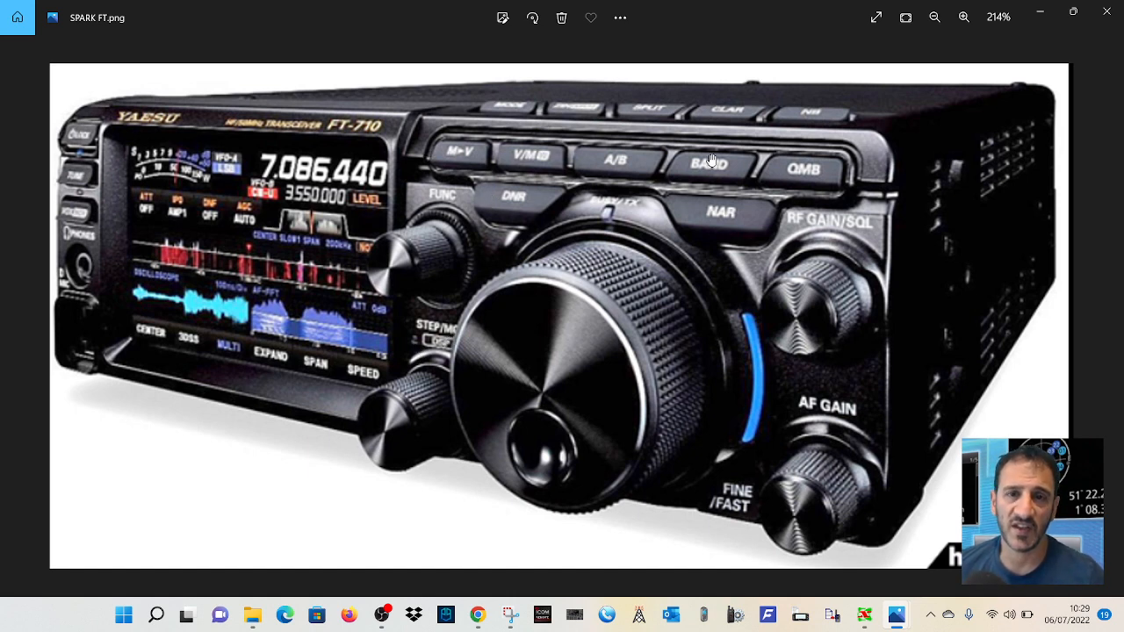
pyautogui.moveTo(846, 175)
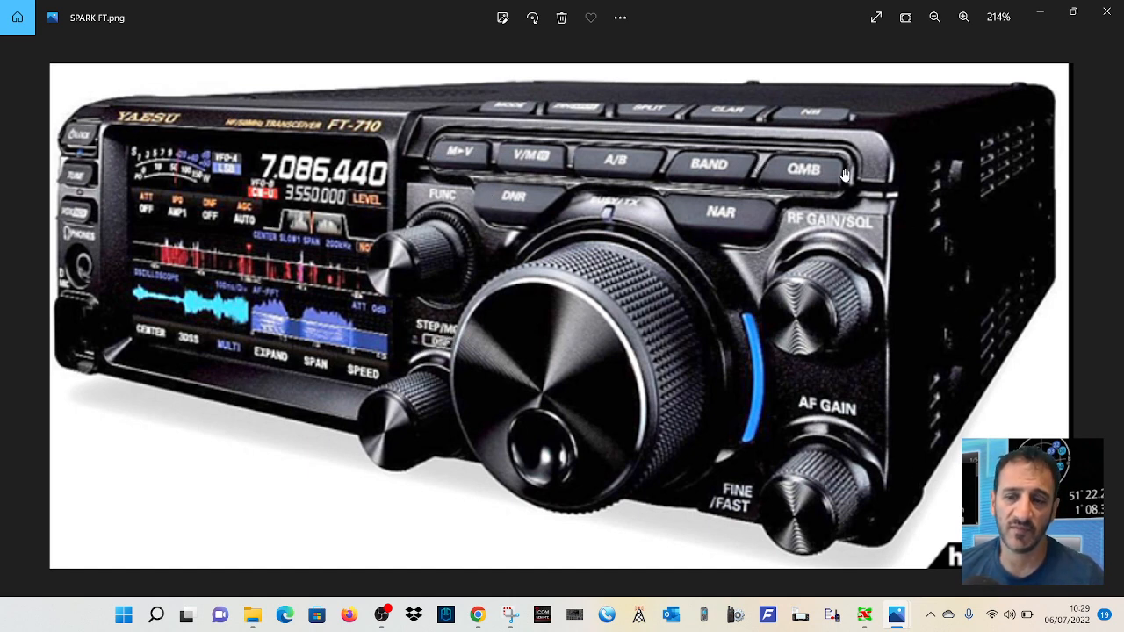
pyautogui.moveTo(814, 379)
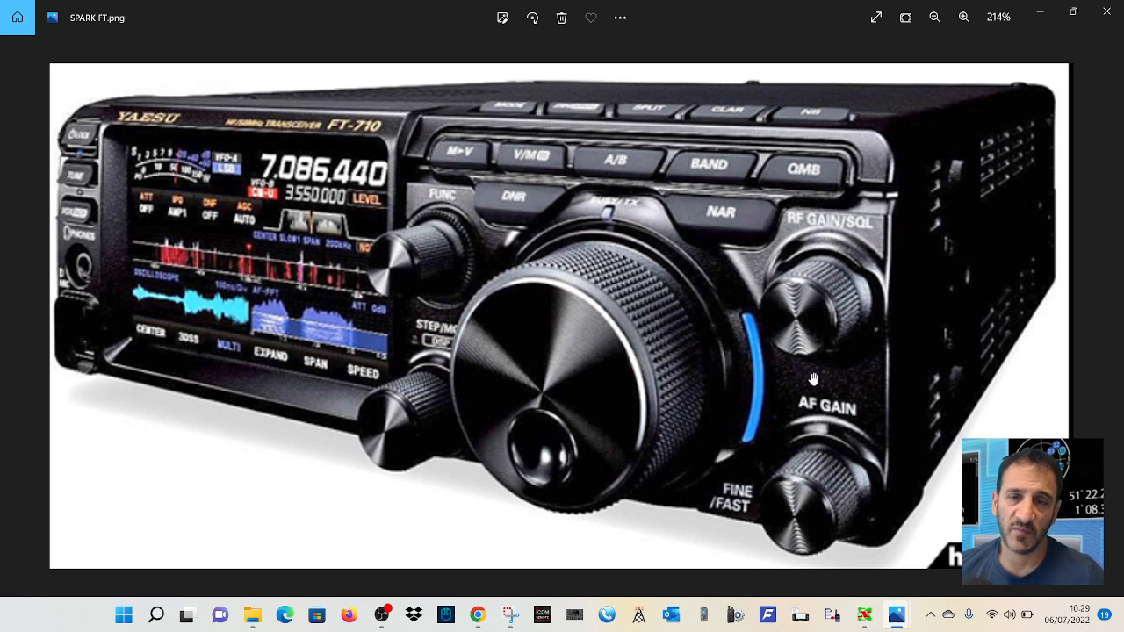
pyautogui.moveTo(1107, 16)
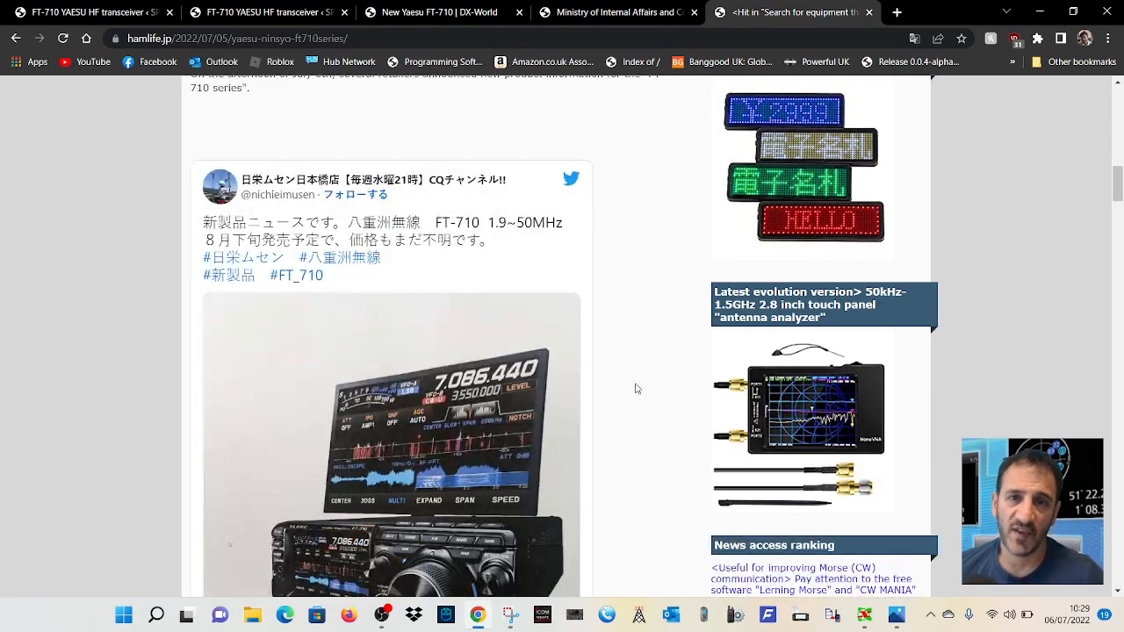
# Scroll the hamlife.jp article down to the embedded CQ channel tweet with its FT-710 photo
pyautogui.scroll(-3)
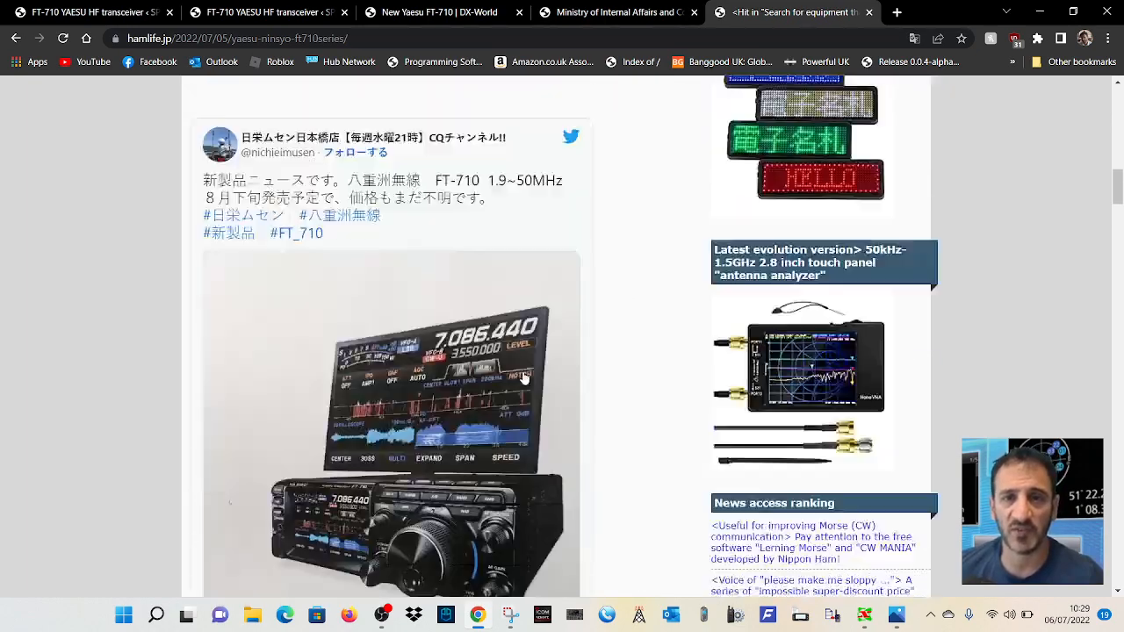